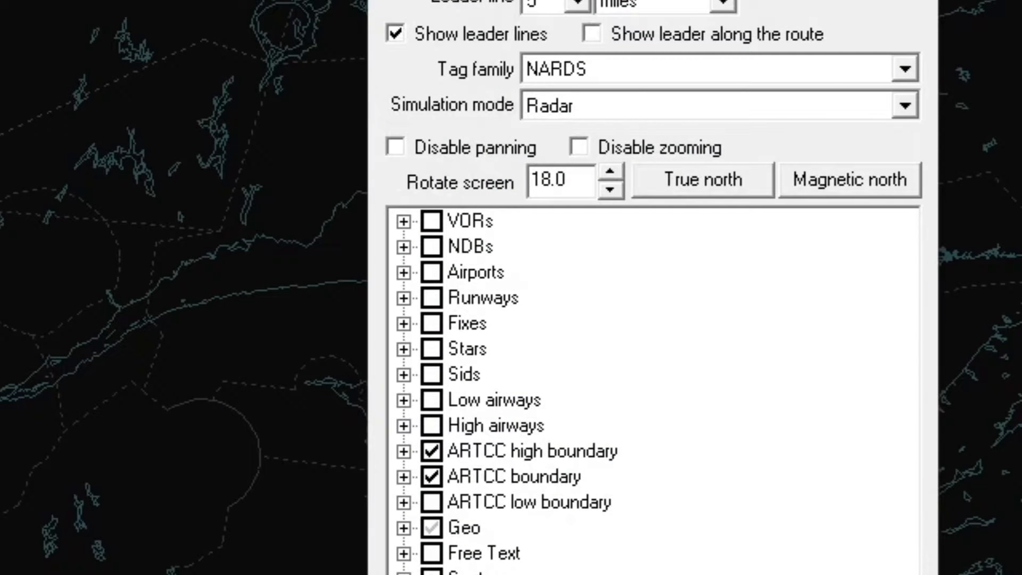
Open the Connect dialog to set up a Sweatbox simulator session
left_click(905, 68)
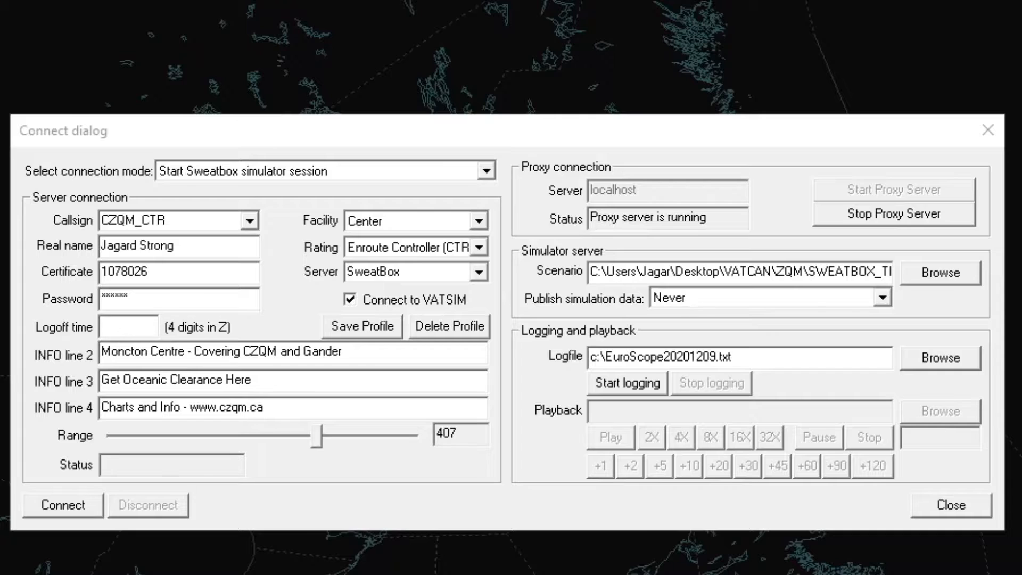
Open the ATIS setup dialog for CYHZ with voice files and text ATIS
left_click(63, 505)
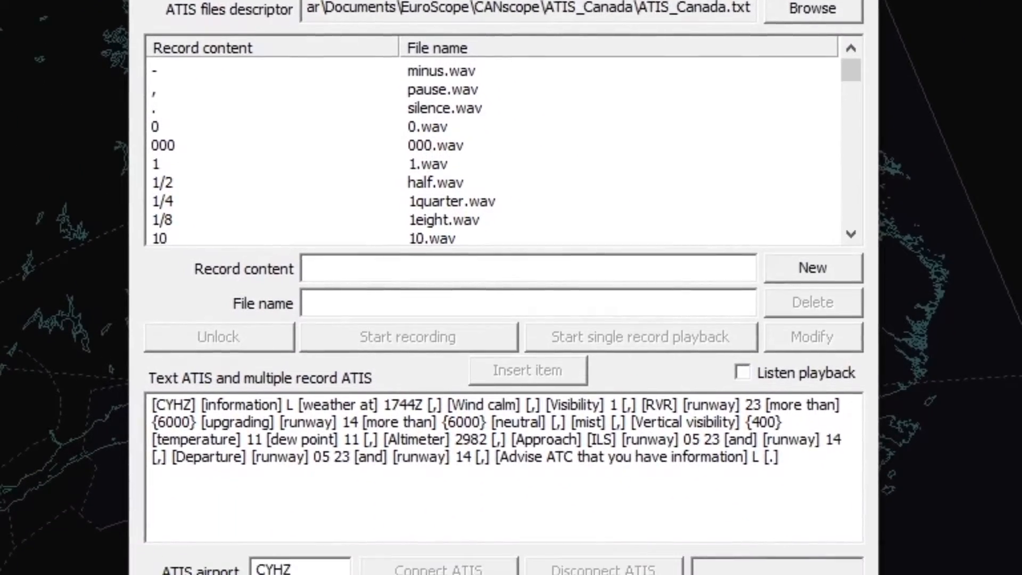
Scroll to the bottom of the CYHZ ATIS dialog and close it
scroll("down", 3)
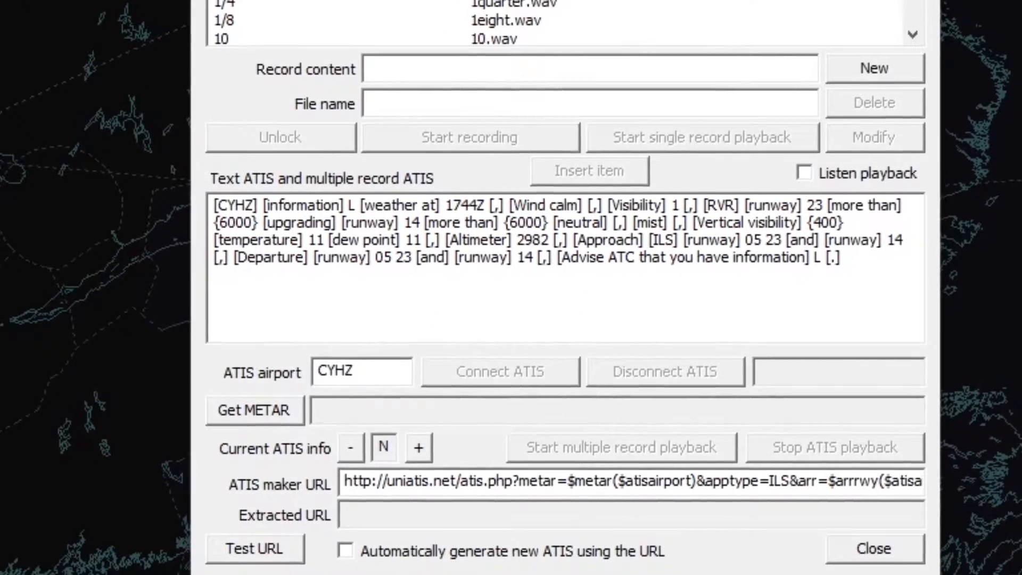
left_click(873, 548)
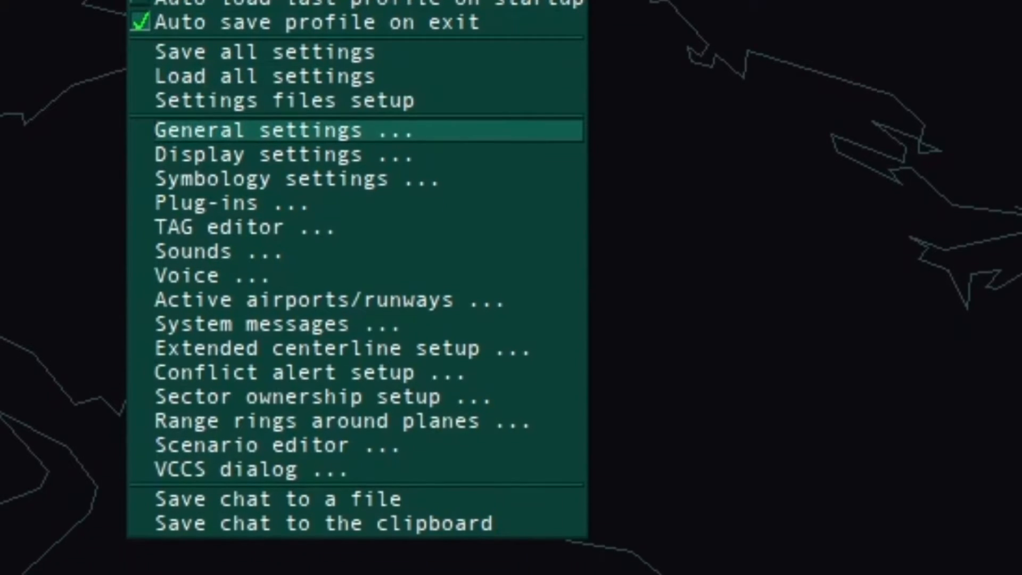
mouse_move(270, 324)
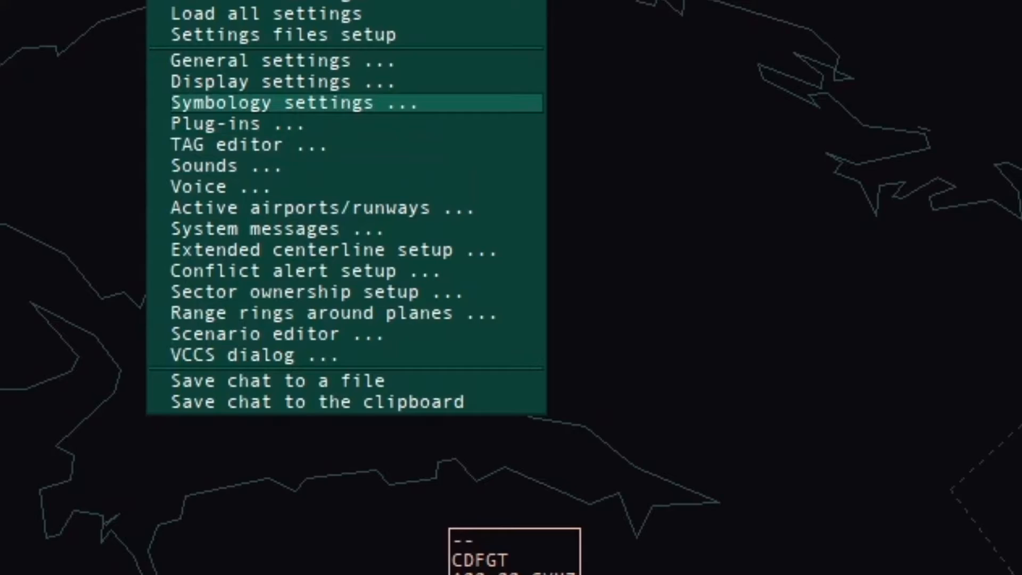
Dismiss the settings options list and bring up the Active airport/runway selector
left_click(272, 102)
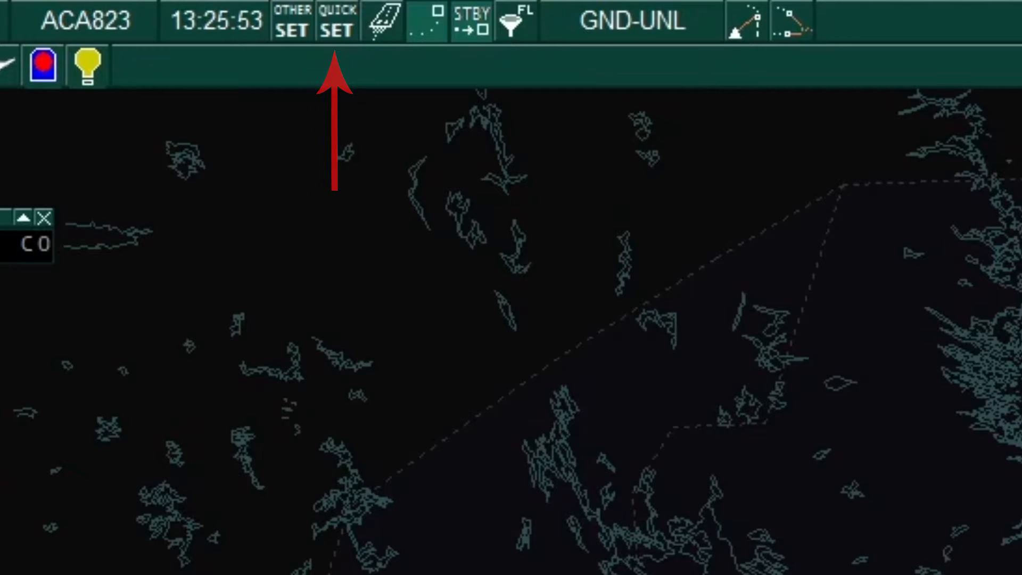
left_click(337, 21)
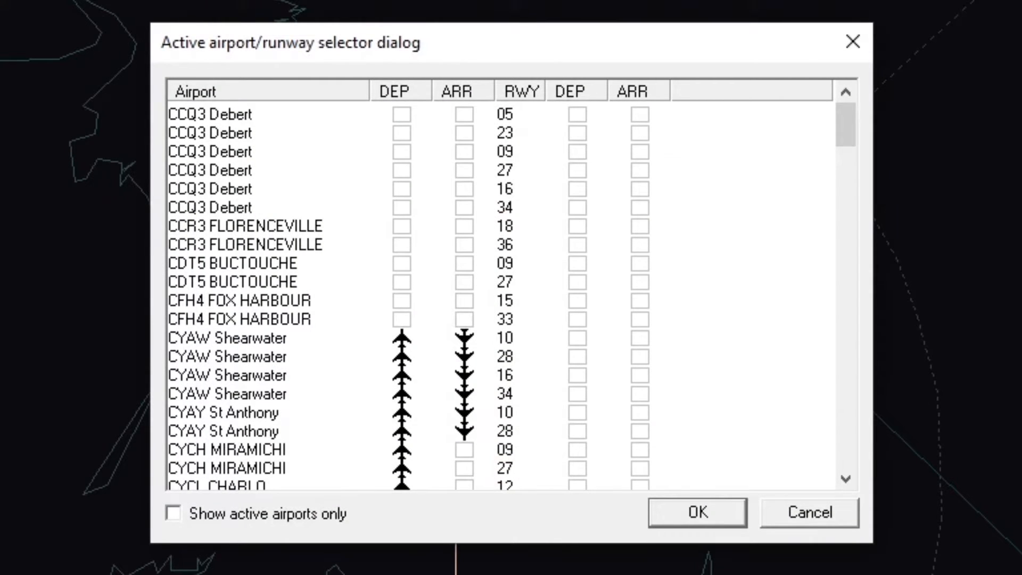
scroll("down", 3)
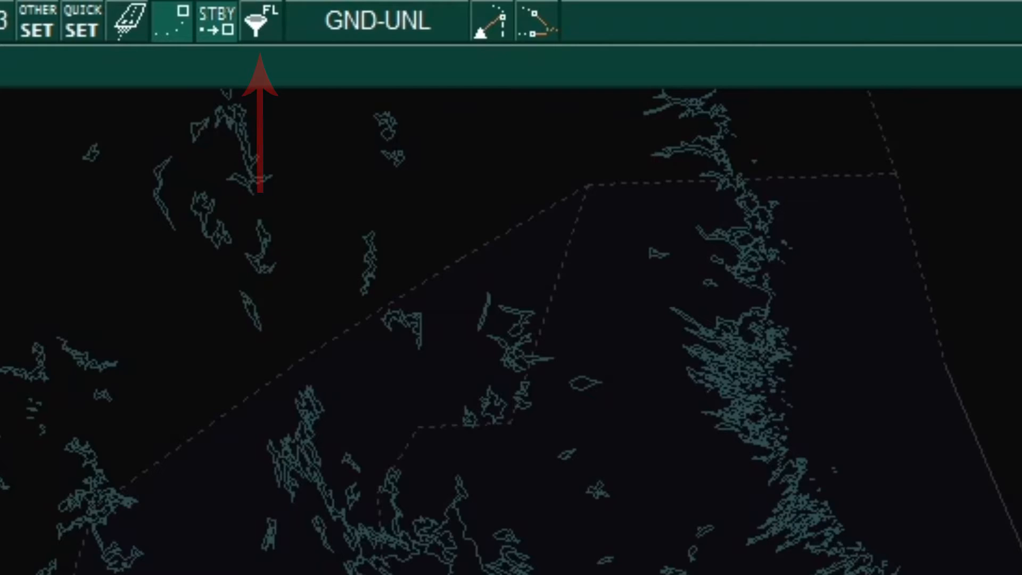
Set the display filter to hide aircraft below 20000 ft and apply it
left_click(258, 21)
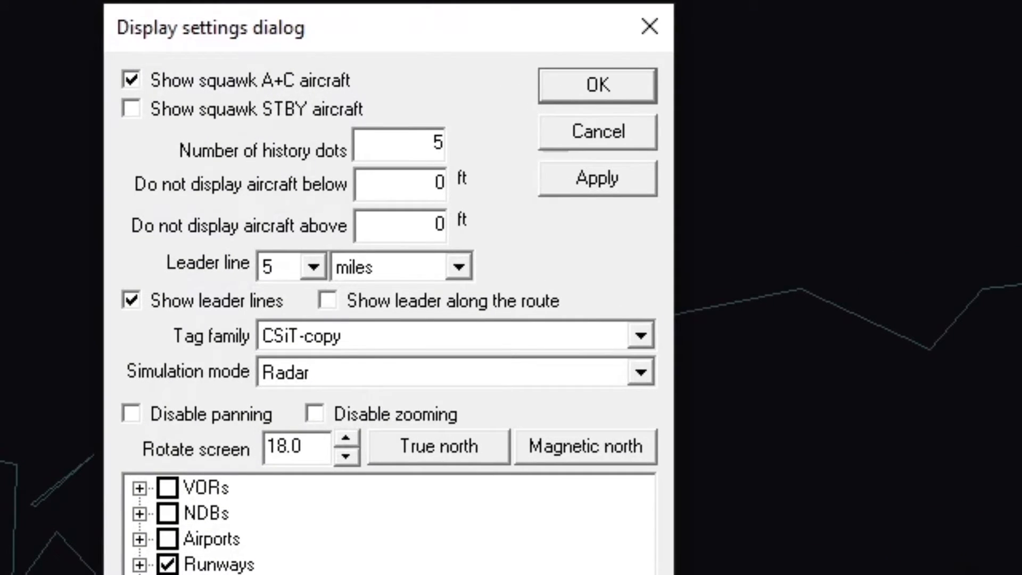
type("2000")
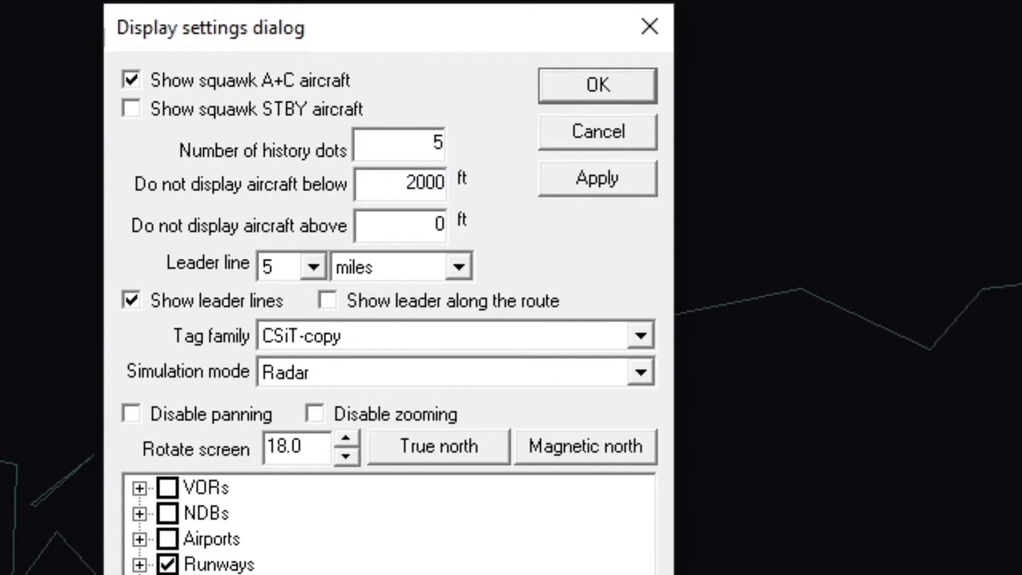
left_click(596, 84)
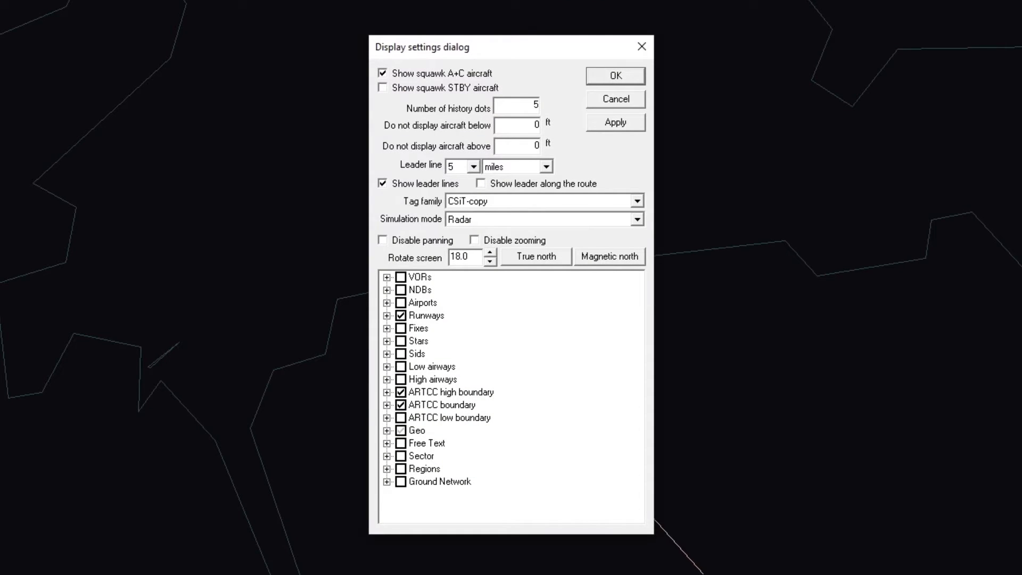
left_click(515, 125)
type("20000")
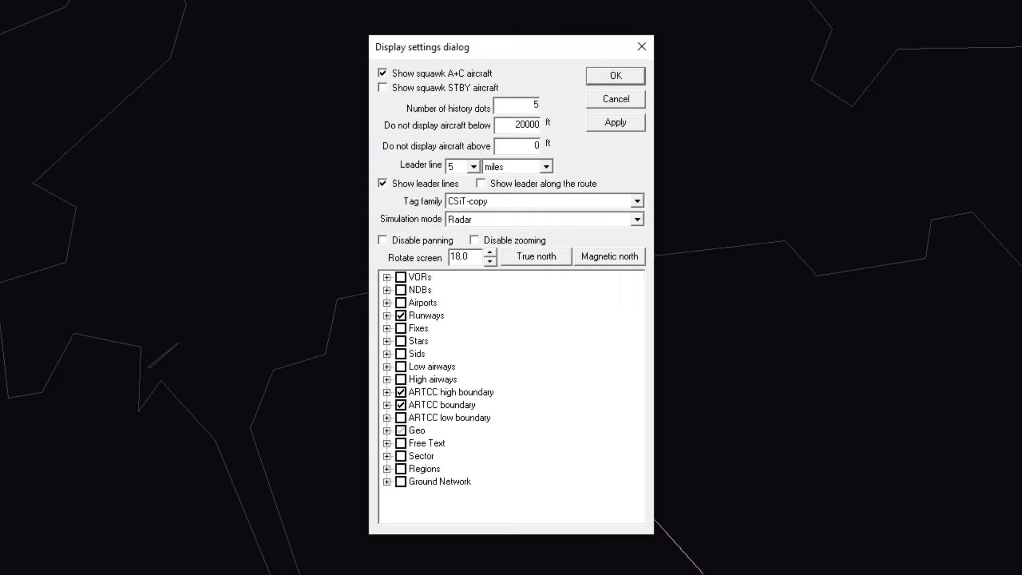
left_click(517, 145)
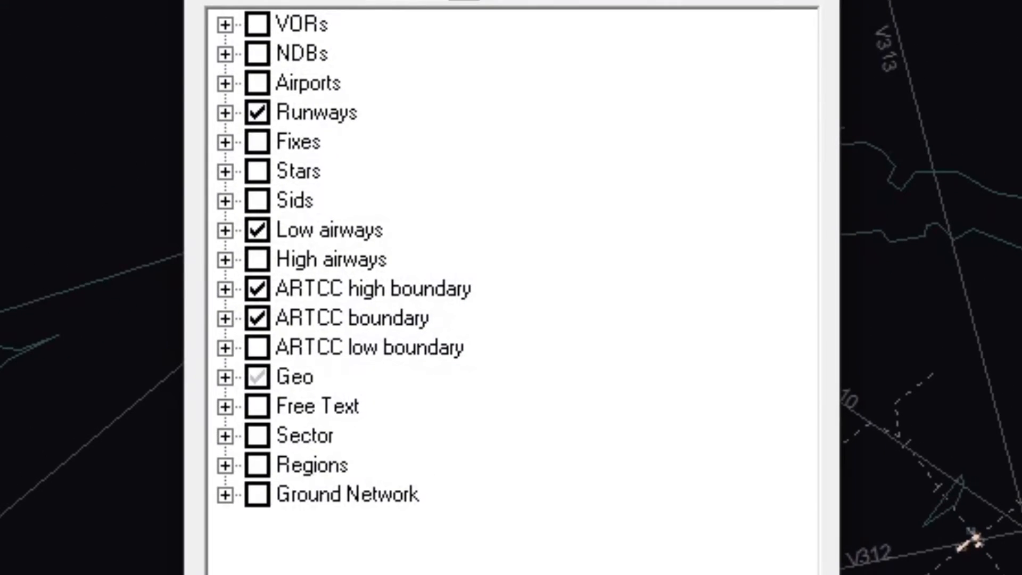
Untick the Geo layer in the display settings layer list
left_click(299, 24)
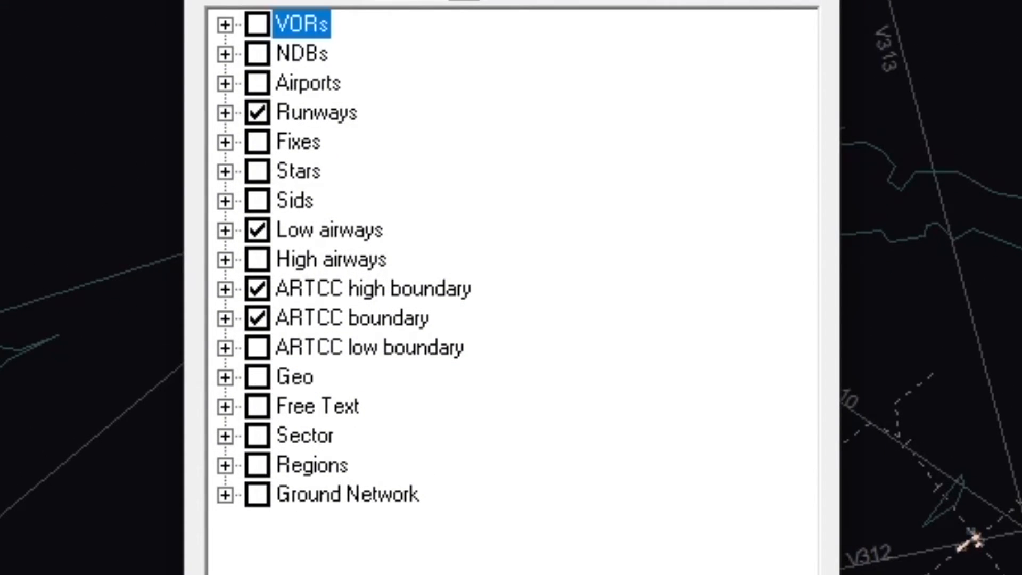